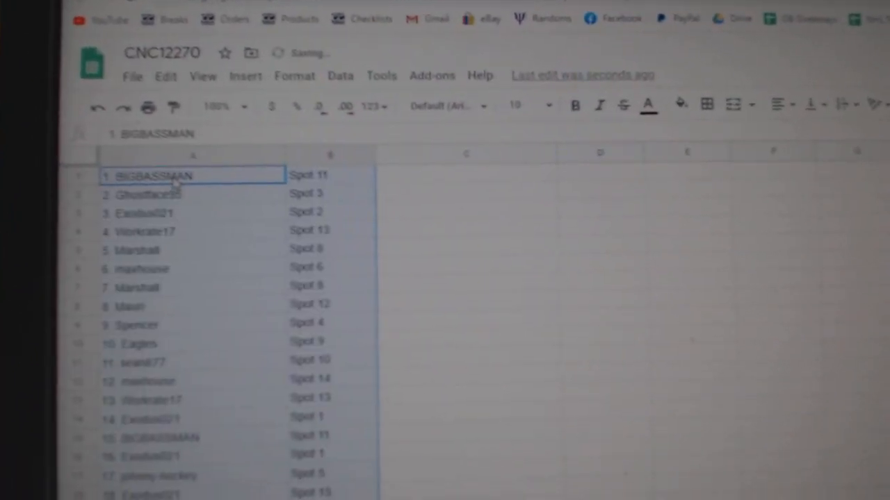
- Switch from the name-and-spot roster to the list randomizer site
{"action": "left_click", "coordinate": [477, 100]}
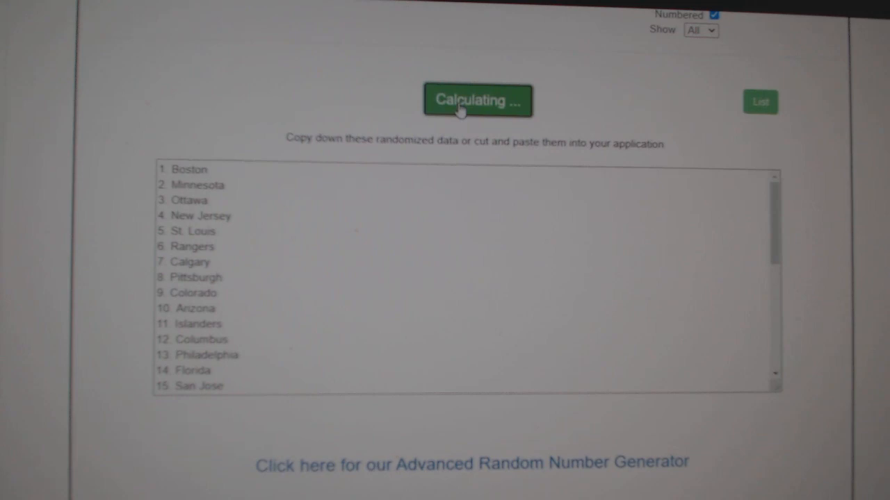
- Reshuffle the numbered hockey team list into a new random order
{"action": "left_click", "coordinate": [477, 100]}
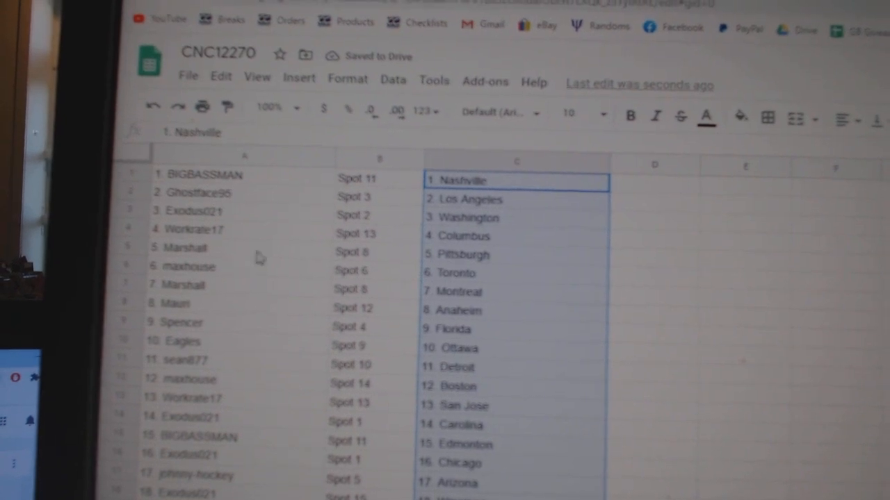
{"action": "left_click", "coordinate": [184, 247]}
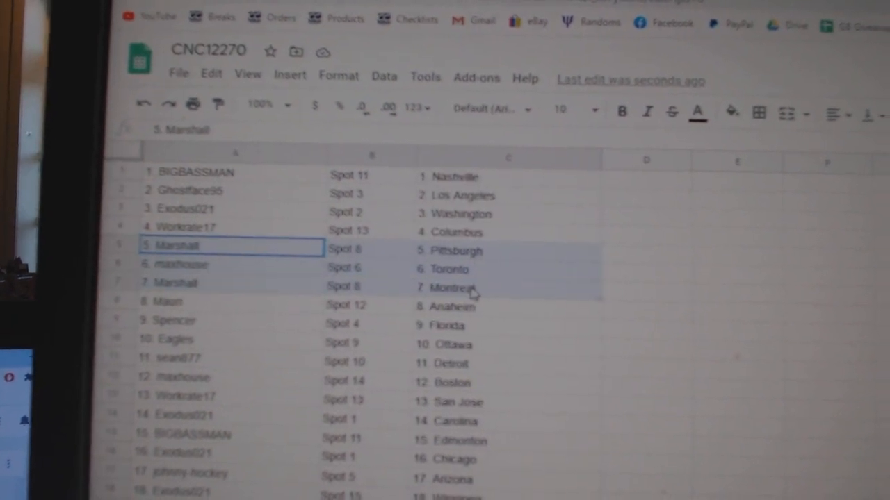
{"action": "scroll", "scroll_direction": "down", "scroll_amount": 3}
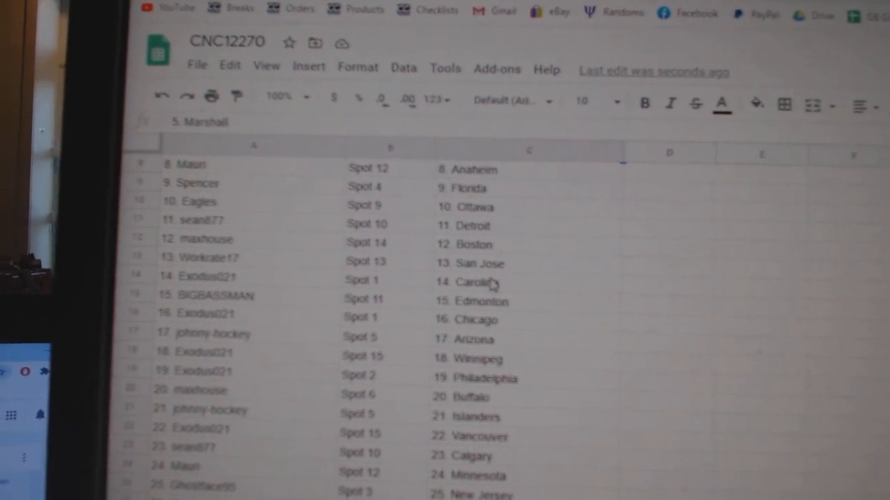
{"action": "left_click", "coordinate": [201, 258]}
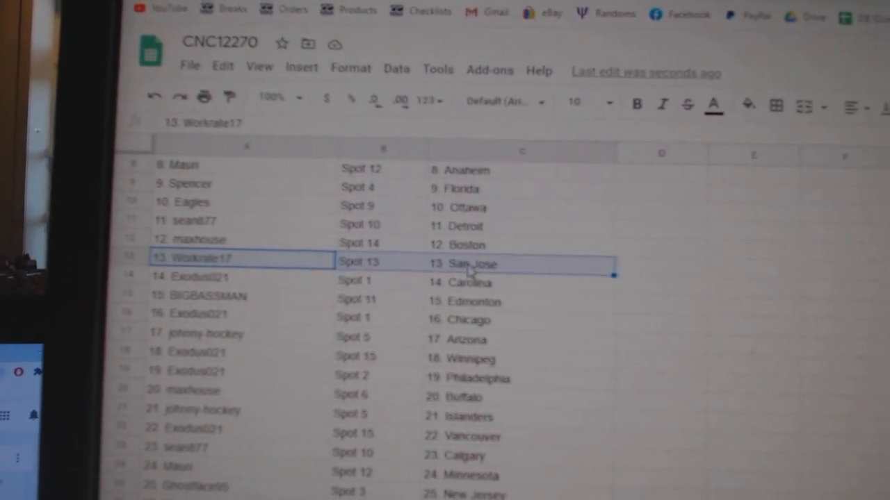
{"action": "scroll", "scroll_direction": "down", "scroll_amount": 3}
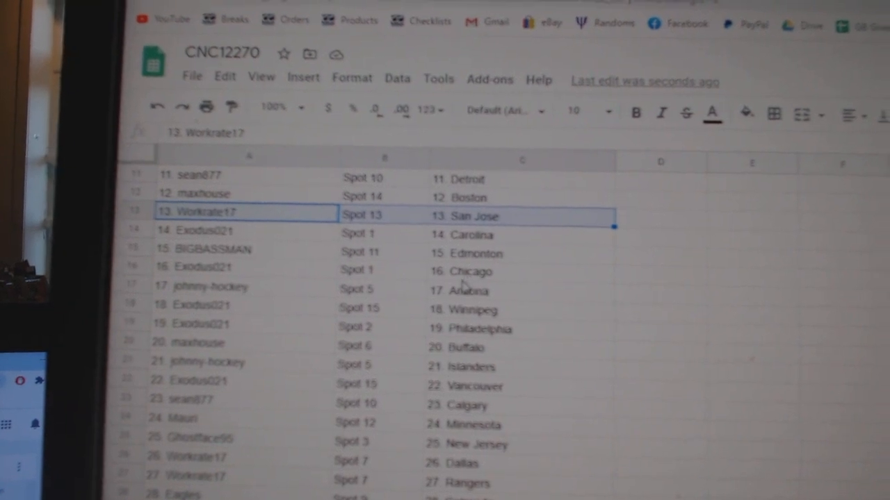
{"action": "scroll", "scroll_direction": "down", "scroll_amount": 3}
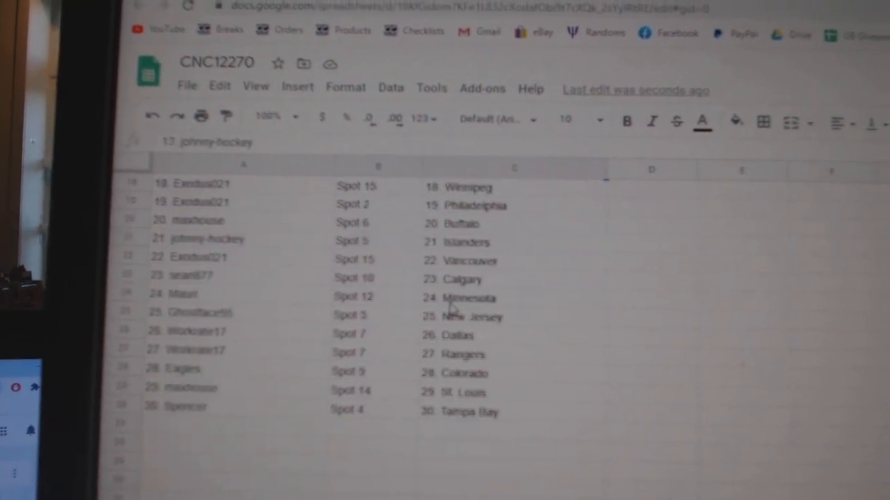